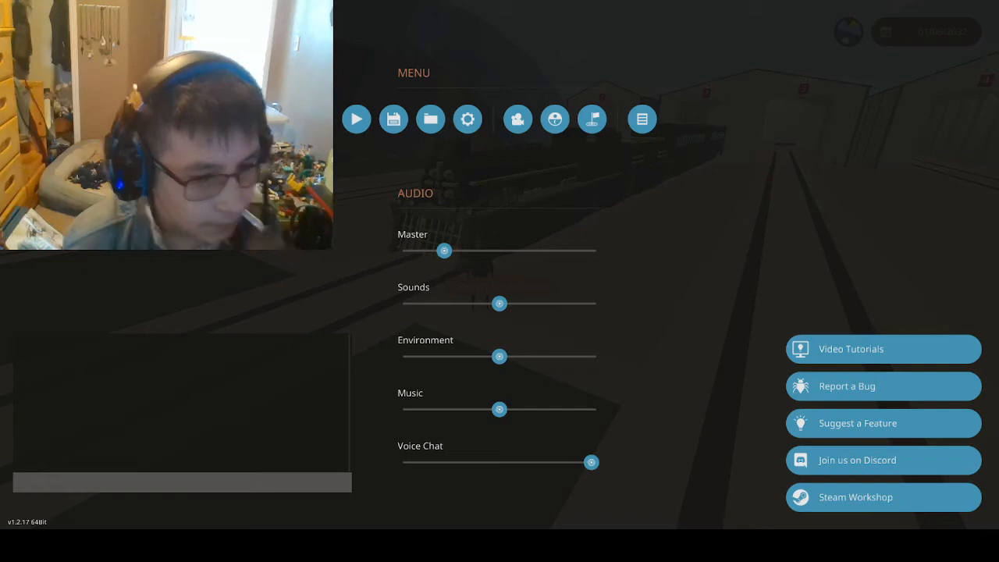
Resume the game from the pause menu and walk through the car to the door past the rover
{"action": "left_click", "coordinate": [356, 119]}
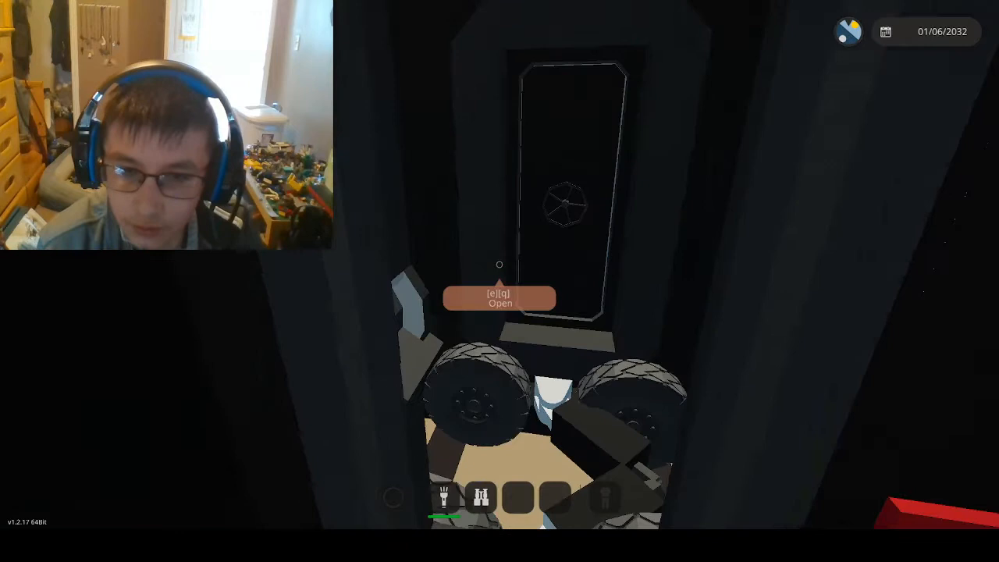
Open the hatch at the end of the car beyond the rover
{"action": "key", "text": "e"}
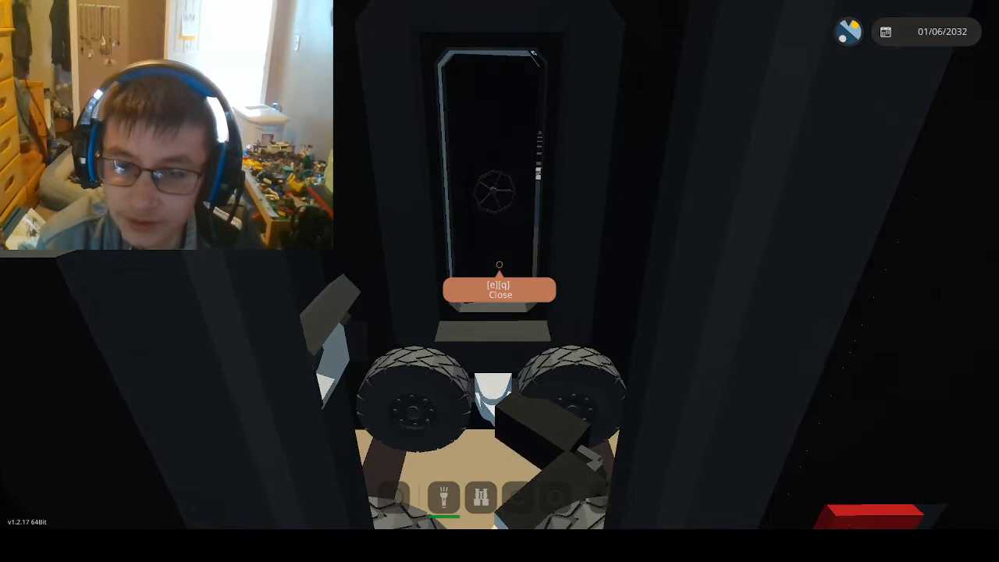